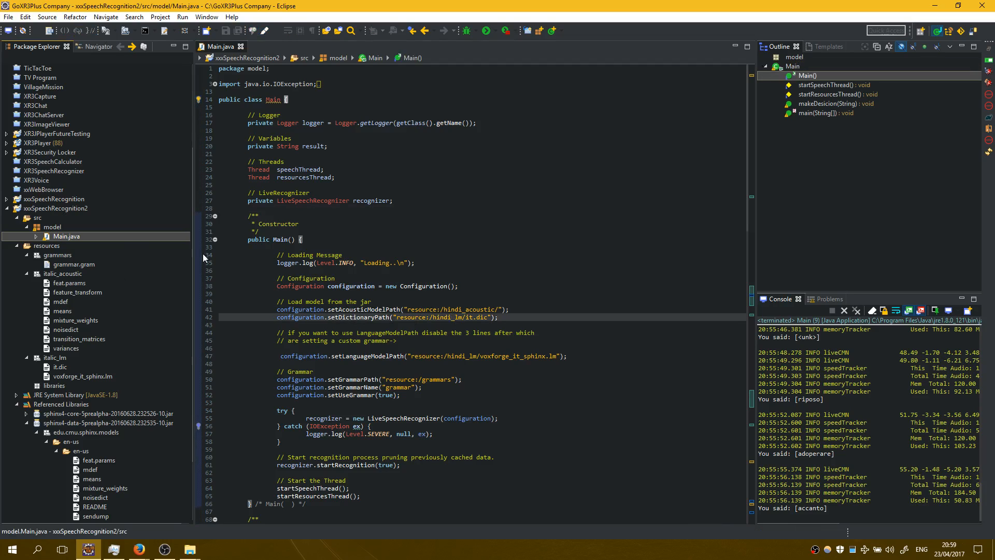
# View SourceForge's Italian folder with cmusphinx-it-5.2.tar.gz and it.tar.gz, then return to the project.
pyautogui.click(54, 199)
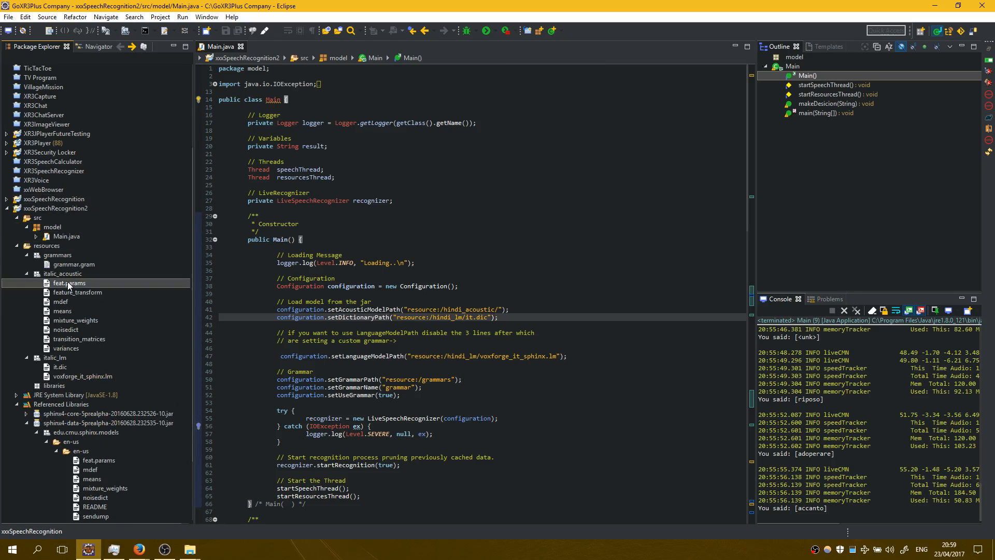
pyautogui.moveTo(139, 549)
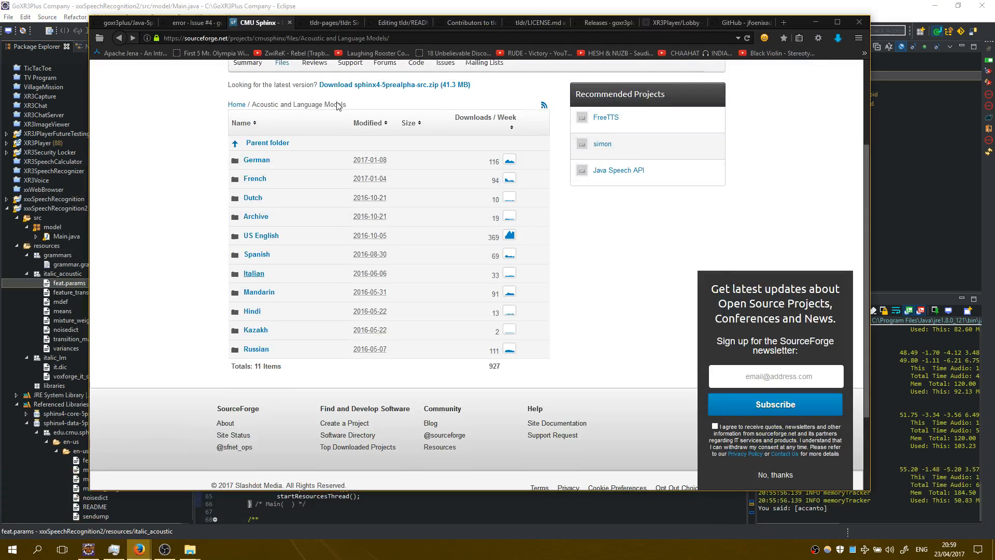
pyautogui.scroll(3)
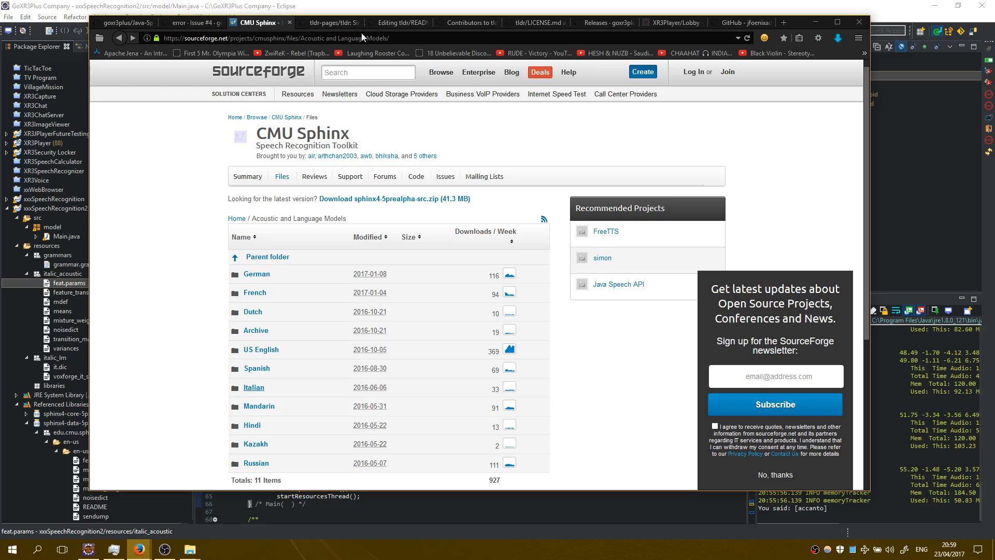
pyautogui.moveTo(286, 138)
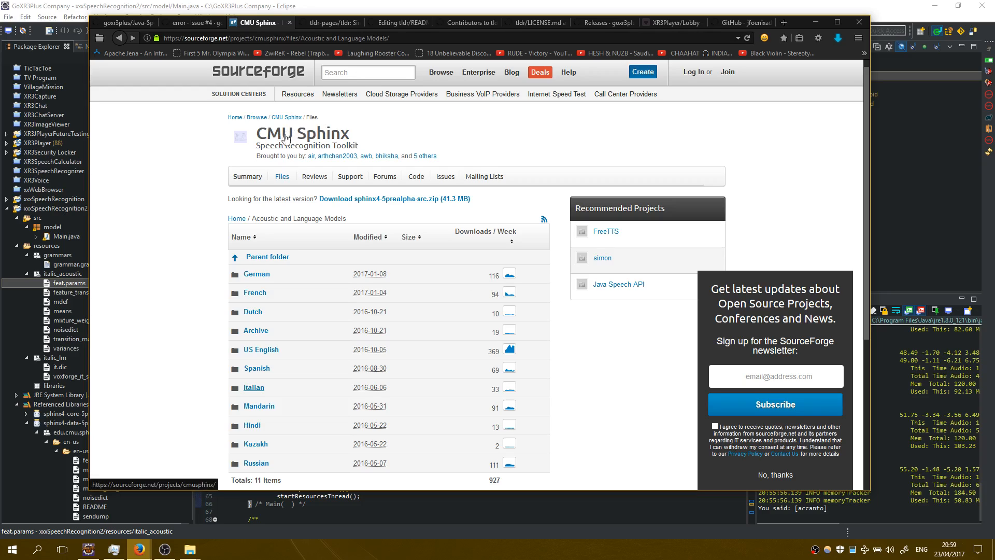
pyautogui.scroll(-3)
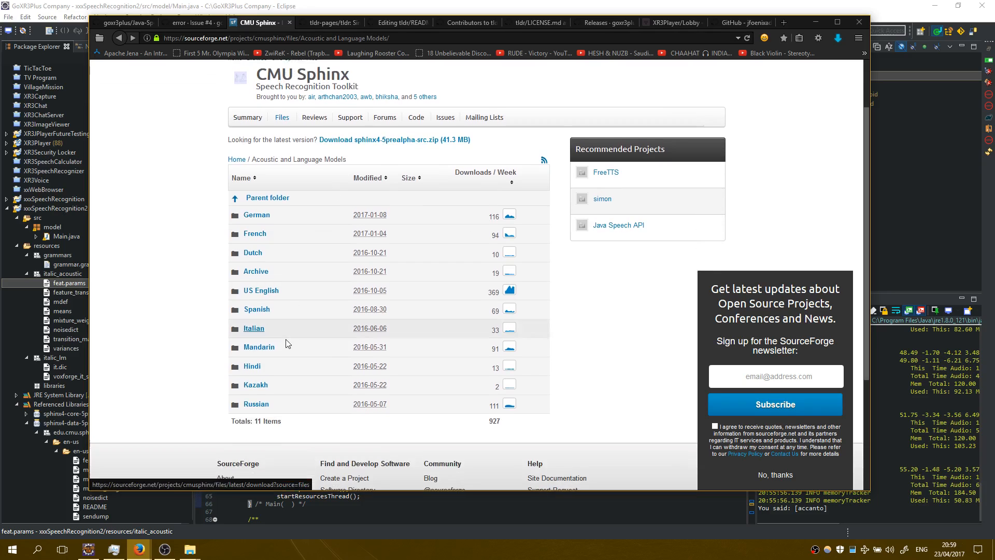
pyautogui.click(253, 328)
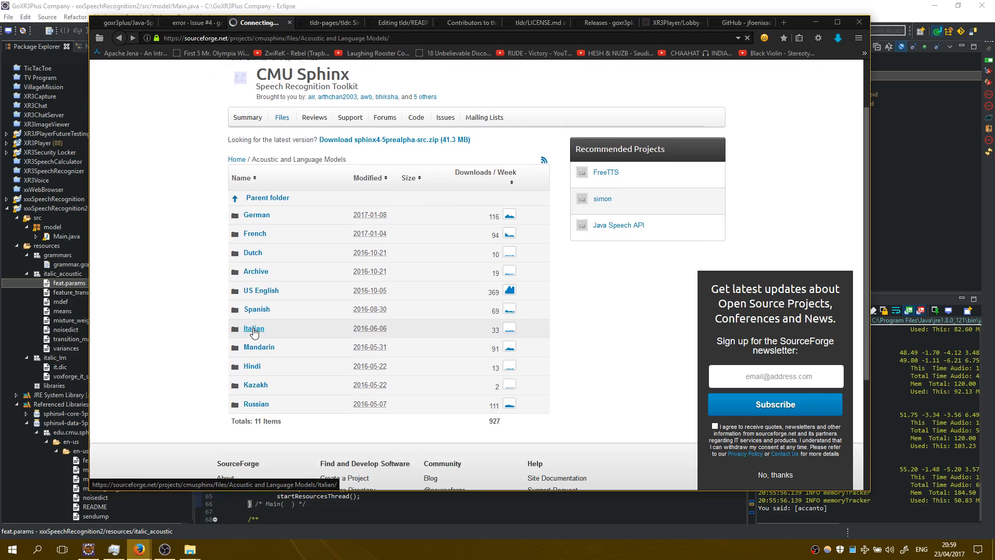
pyautogui.click(254, 328)
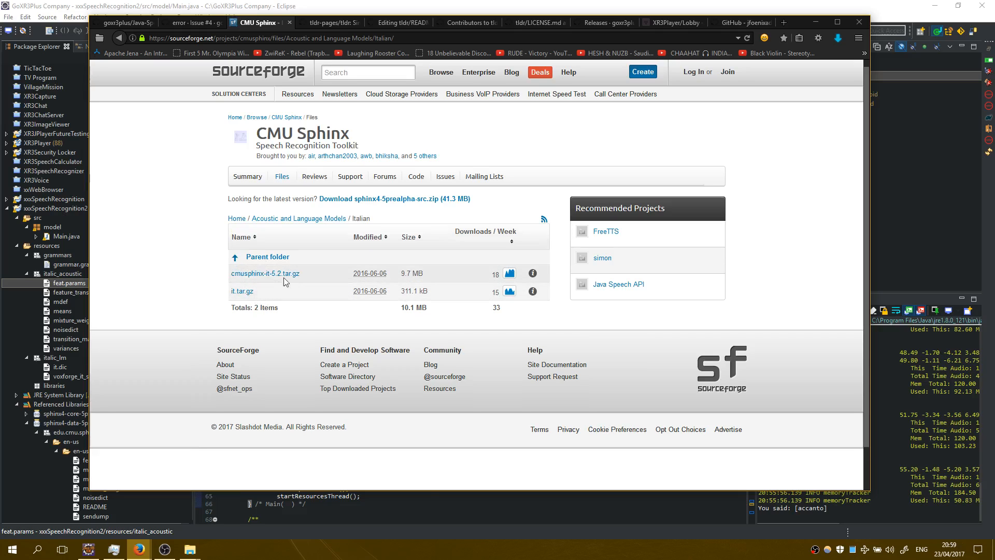
pyautogui.click(299, 218)
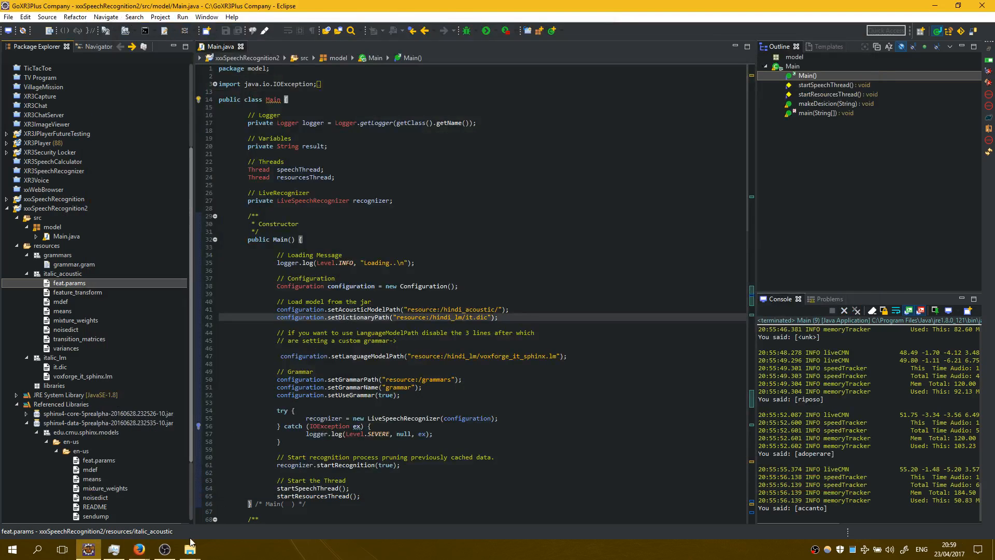
pyautogui.click(189, 549)
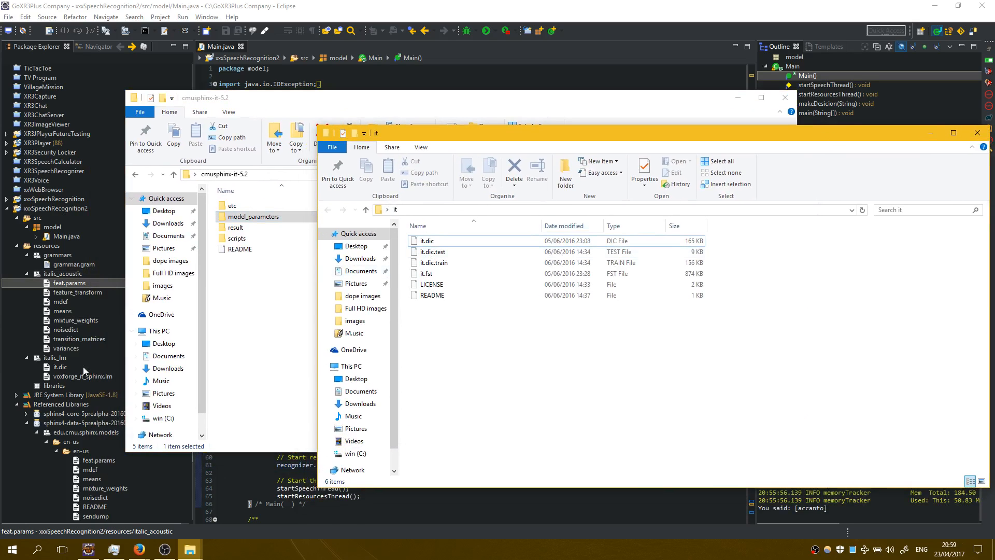
pyautogui.moveTo(141, 353)
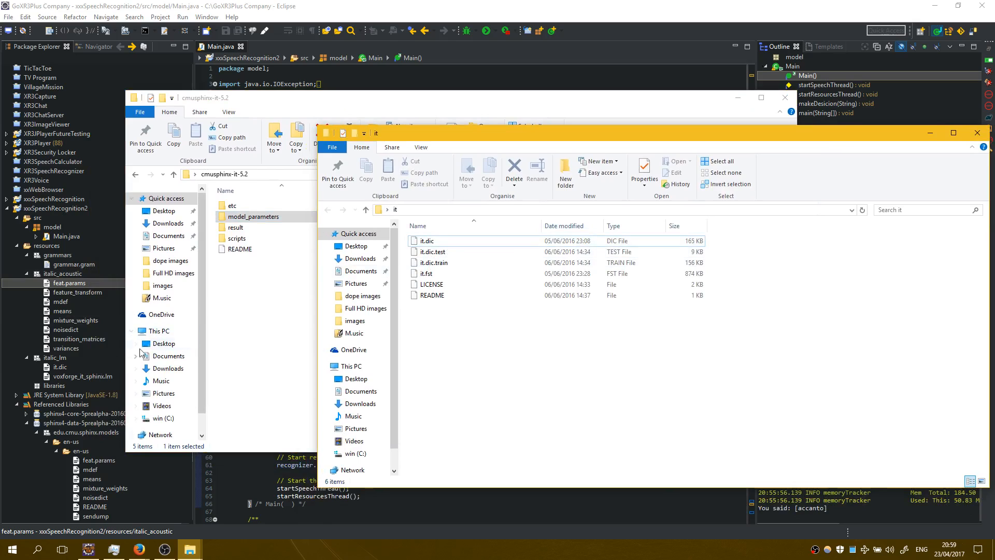
pyautogui.moveTo(82, 362)
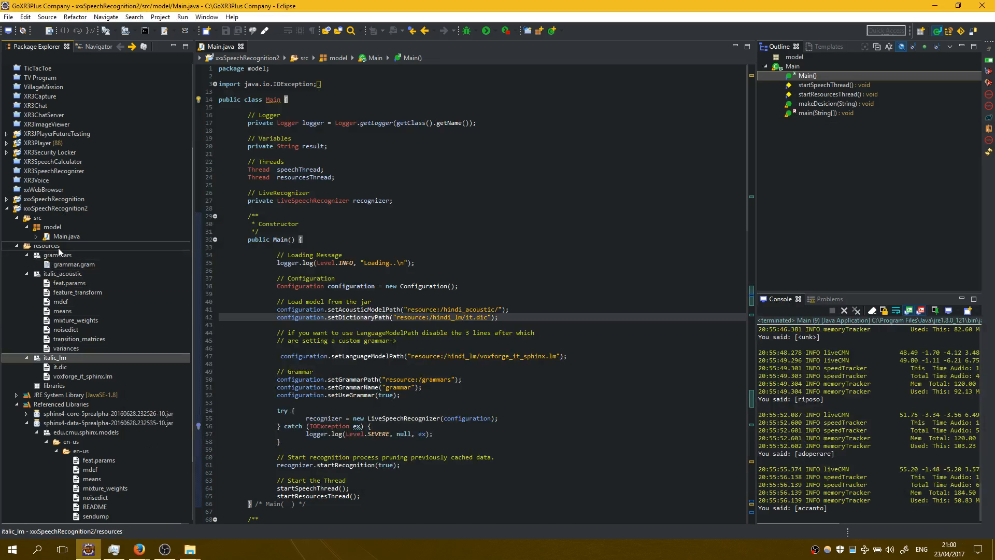
# Browse cmusphinx-it-5.2's model_parameters acoustic files and etc folder, ending at its top folder.
pyautogui.rightClick(46, 246)
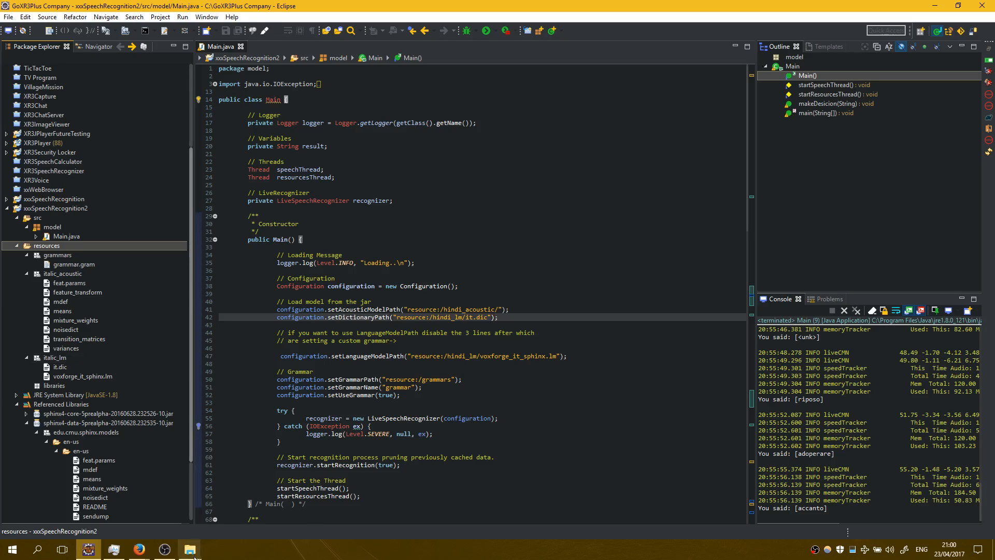
pyautogui.click(188, 549)
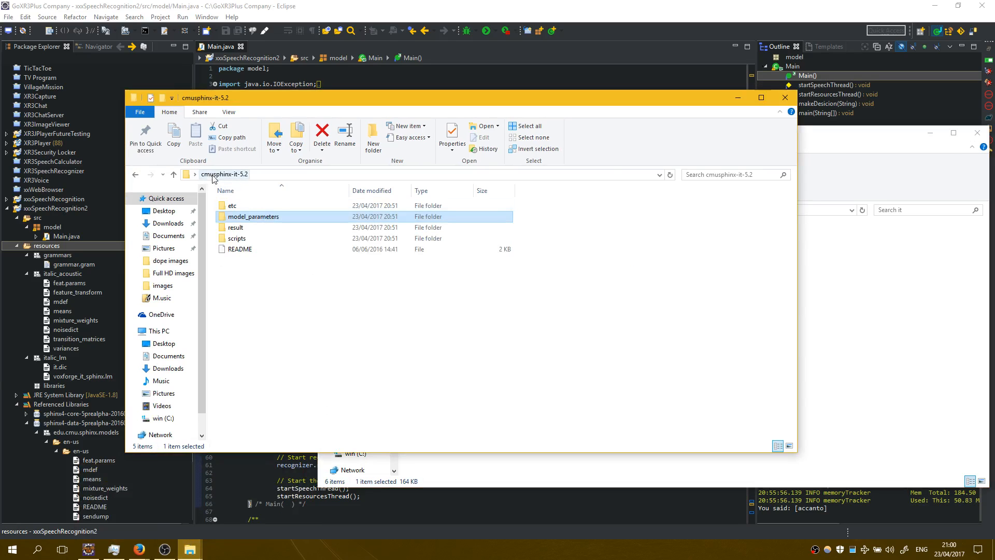
pyautogui.moveTo(244, 182)
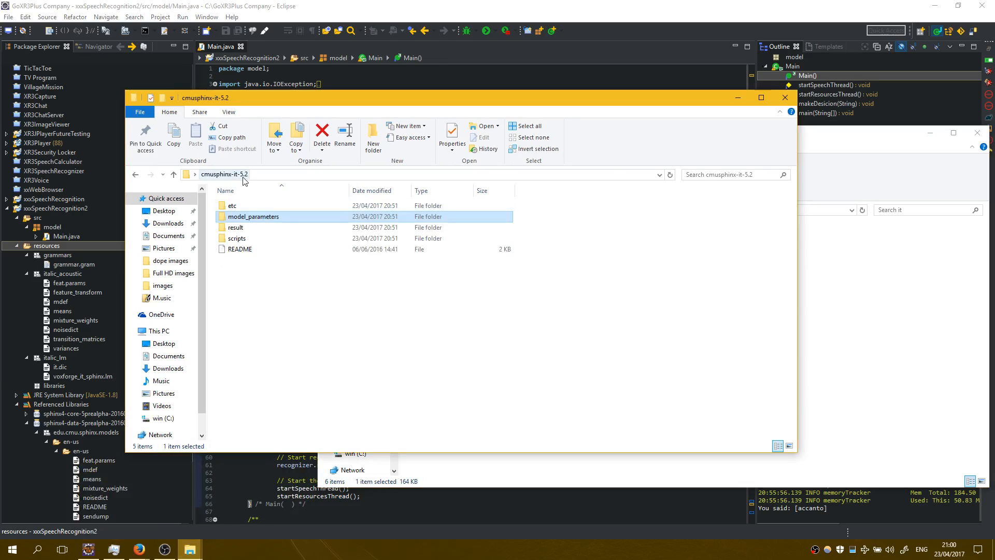
pyautogui.moveTo(267, 219)
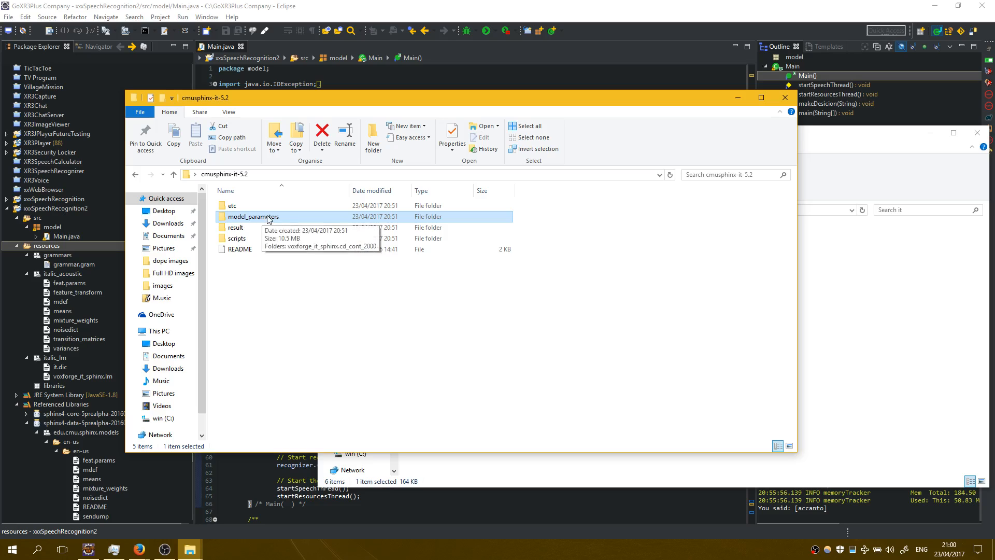
pyautogui.doubleClick(253, 216)
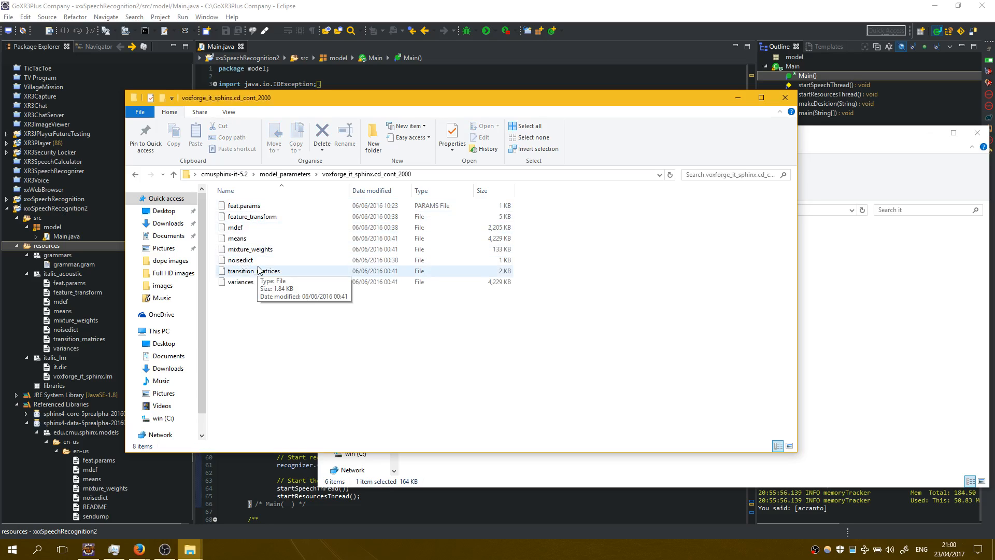
pyautogui.click(163, 174)
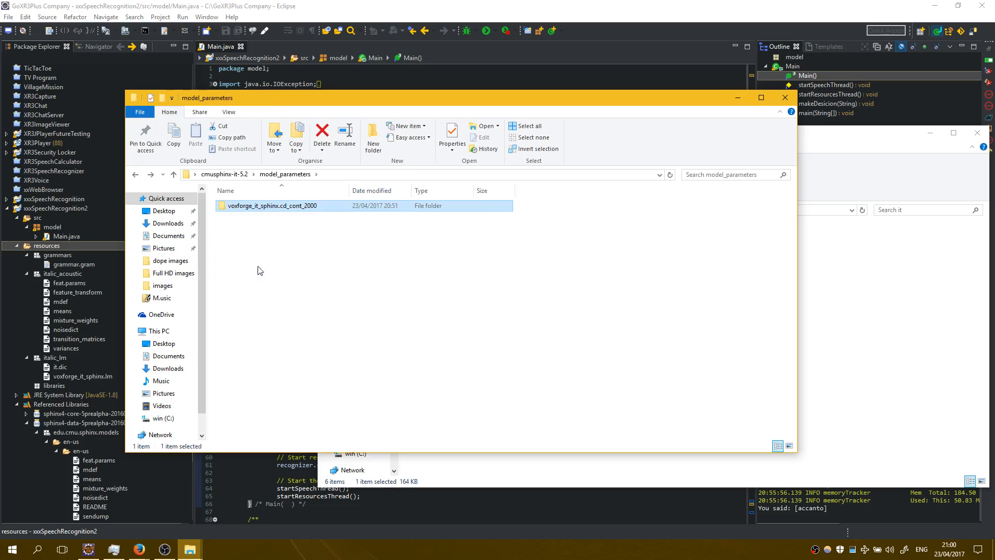
pyautogui.doubleClick(271, 205)
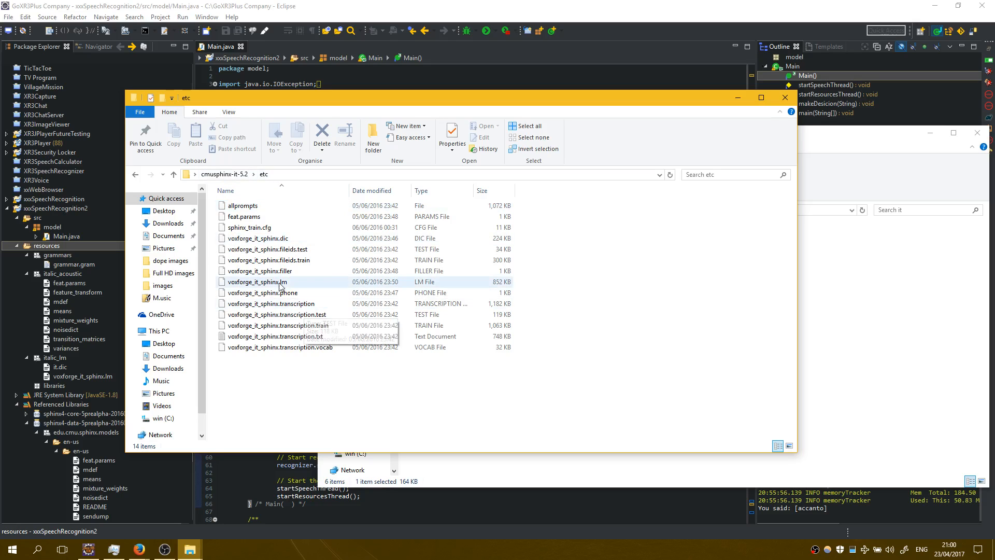
pyautogui.click(257, 282)
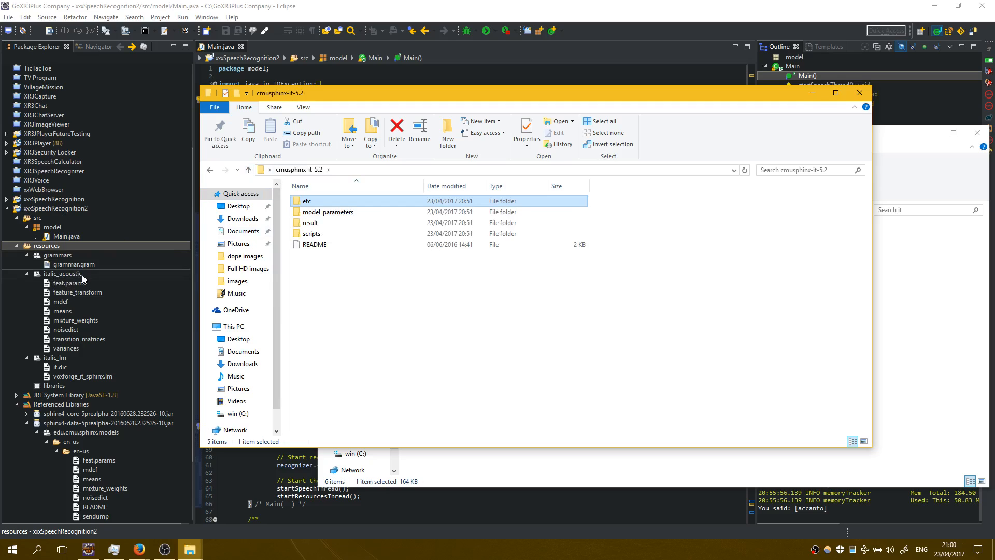
pyautogui.click(59, 362)
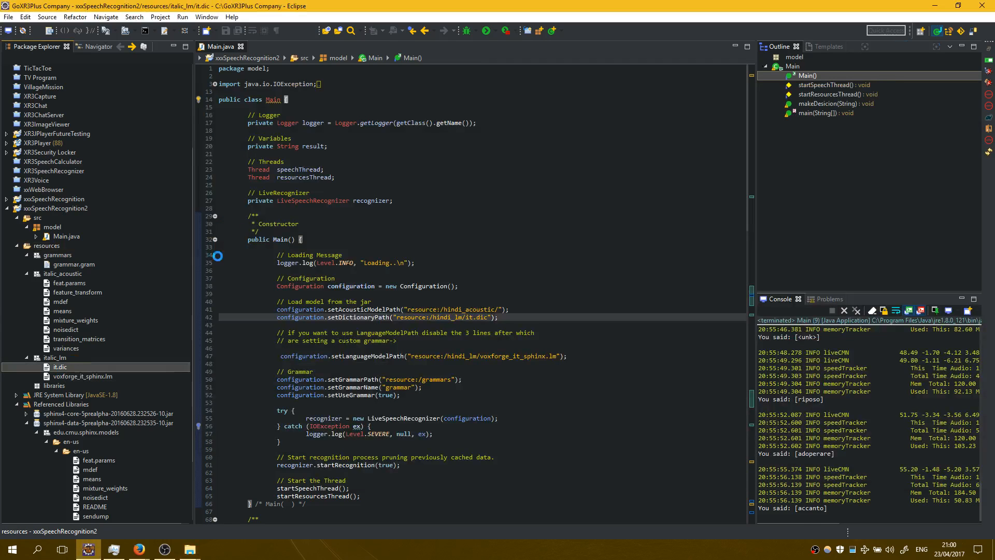
# Open and scroll it.dic, glance at voxforge_it_sphinx.lm, then close the language model.
pyautogui.doubleClick(60, 367)
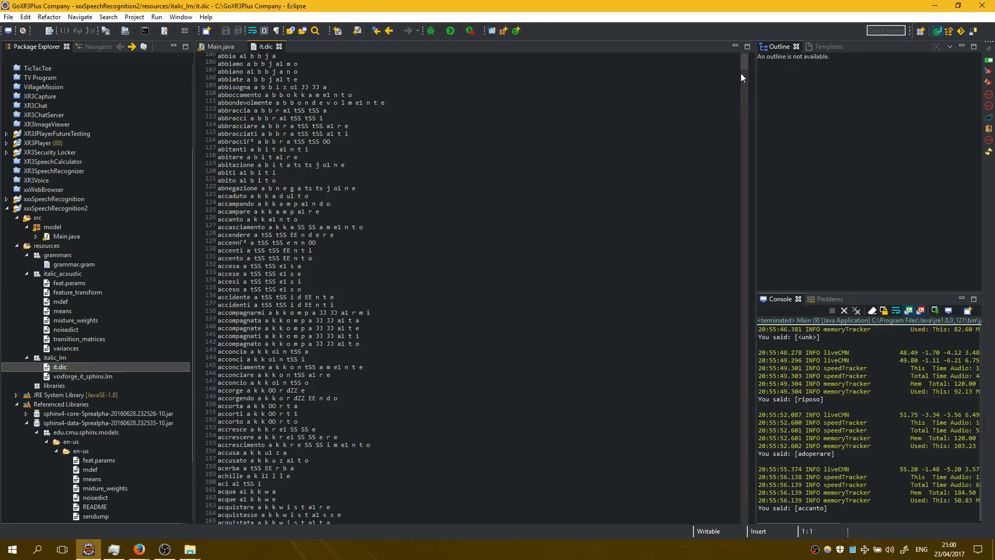
pyautogui.scroll(-3)
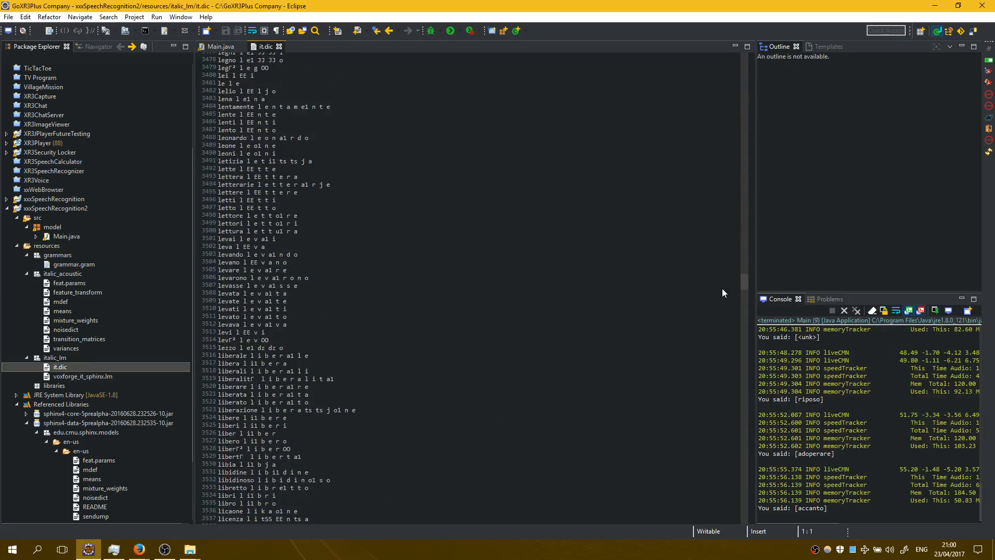
pyautogui.scroll(3)
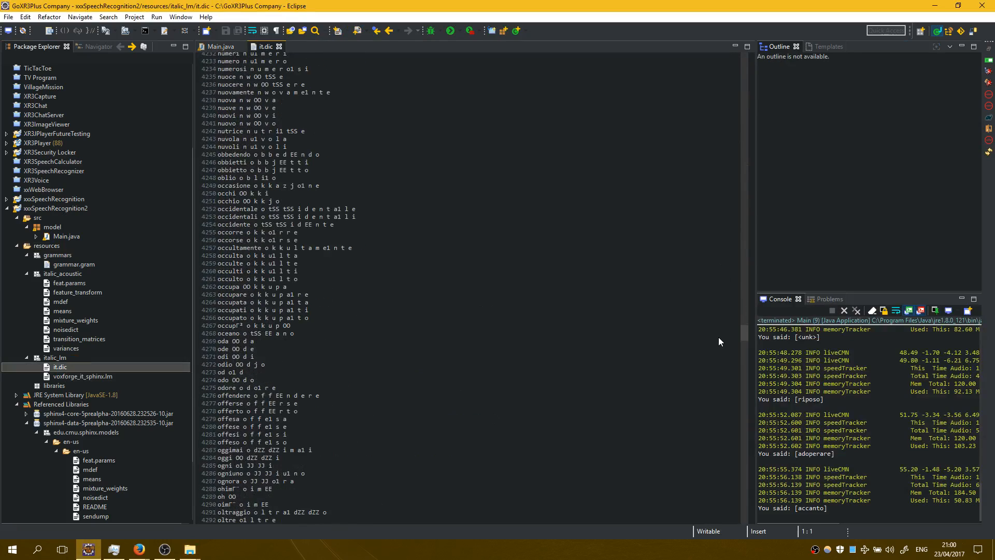
pyautogui.moveTo(97, 373)
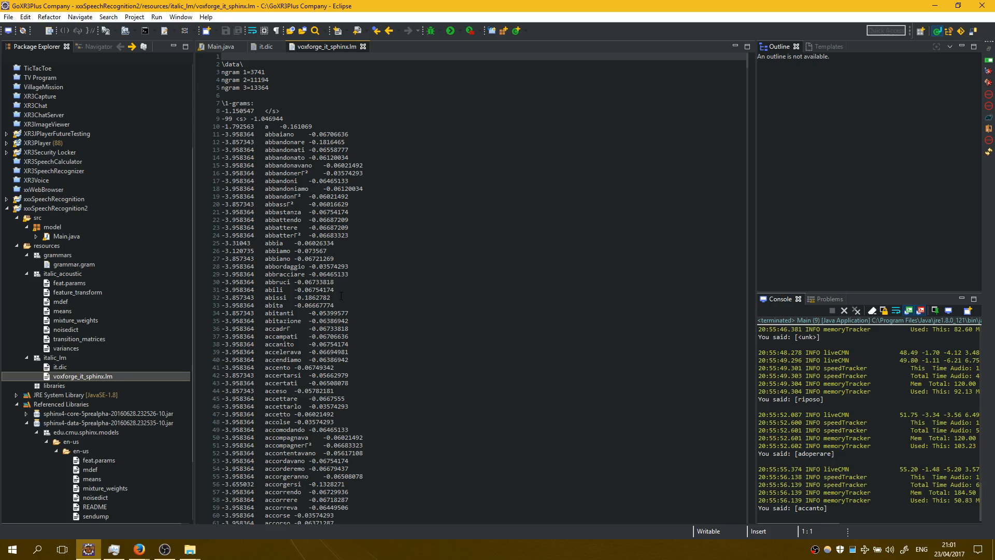
pyautogui.scroll(-3)
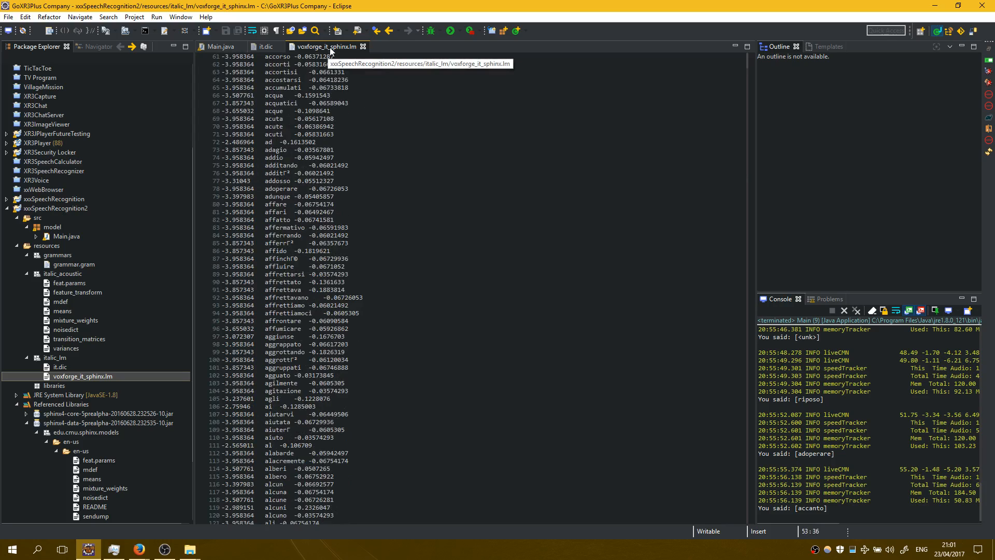
pyautogui.click(266, 46)
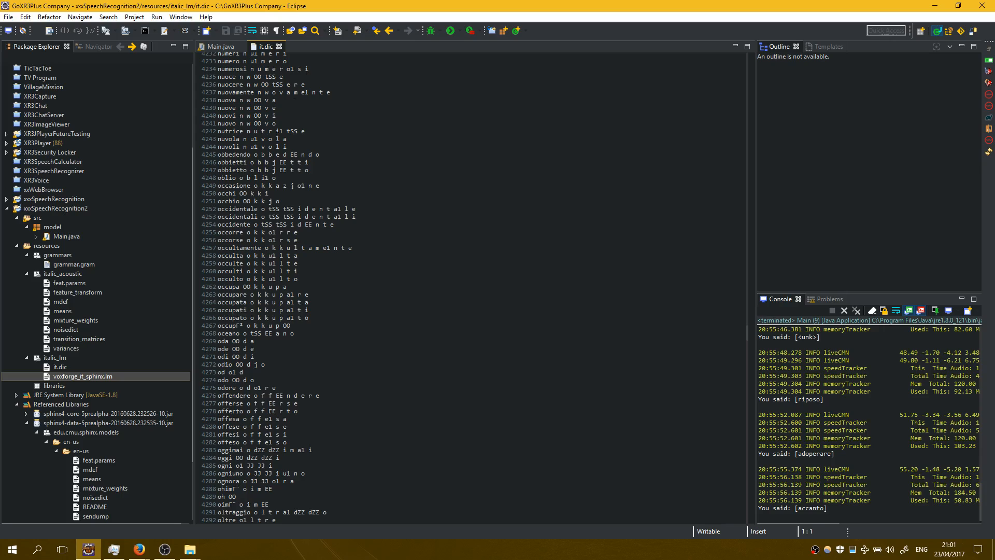
# Compare the project's italic_acoustic folder with the downloaded Italian model files.
pyautogui.click(63, 273)
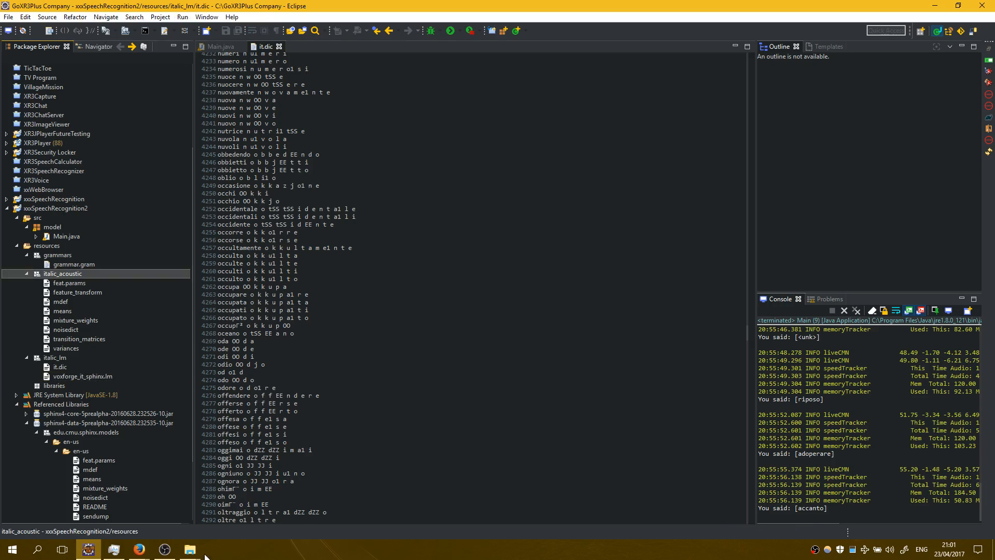
pyautogui.click(190, 549)
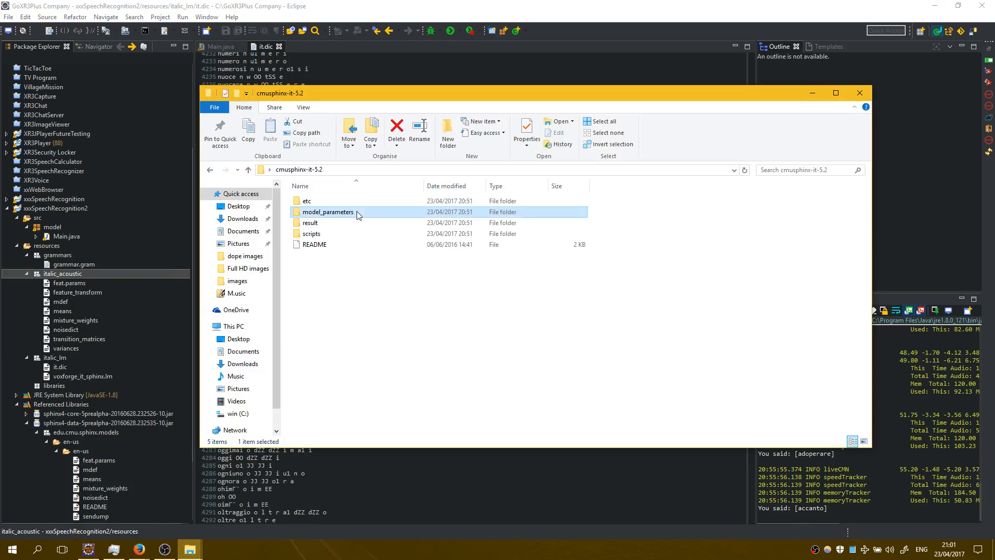
pyautogui.doubleClick(328, 211)
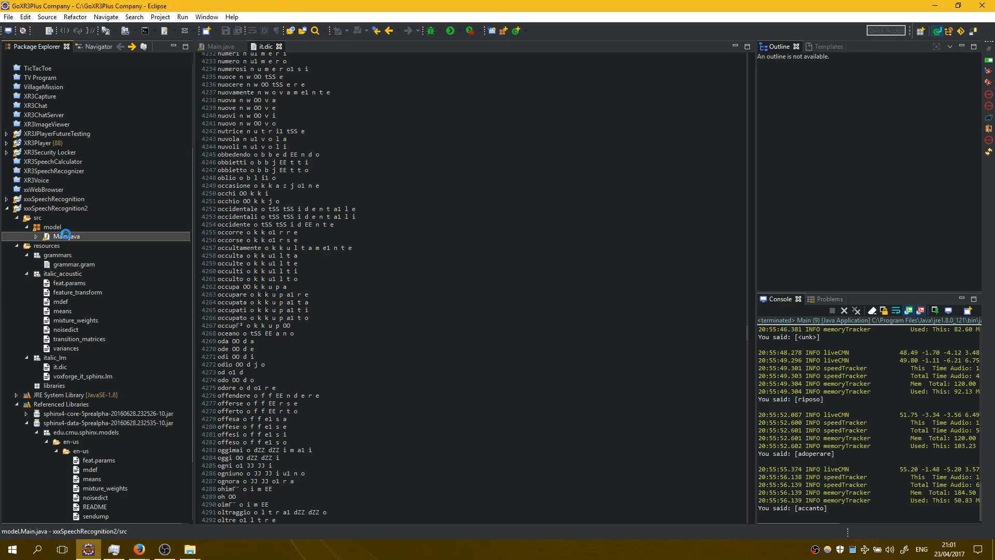
# Change Main.java's acoustic, dictionary and language model paths from hindi to italic and save.
pyautogui.doubleClick(68, 236)
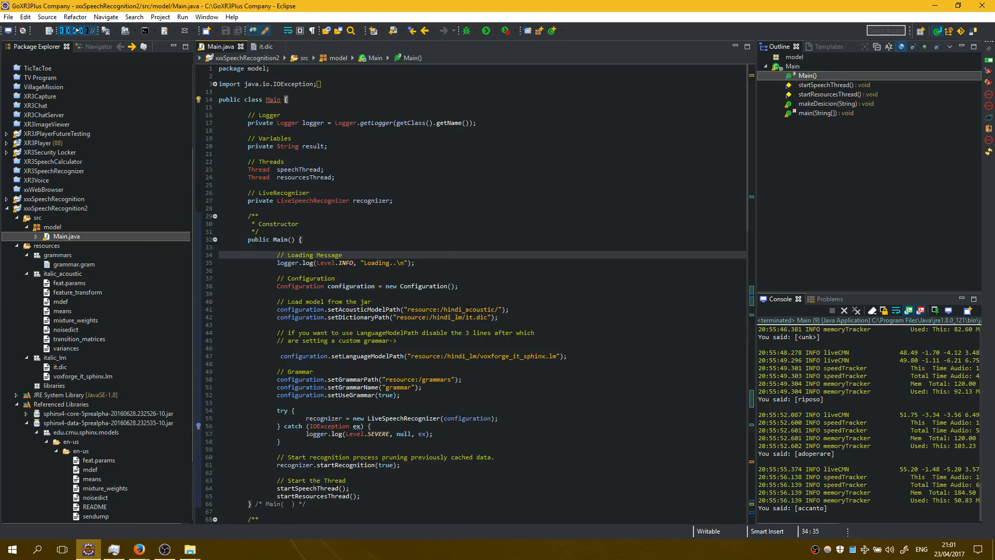
pyautogui.doubleClick(453, 308)
pyautogui.write('ta')
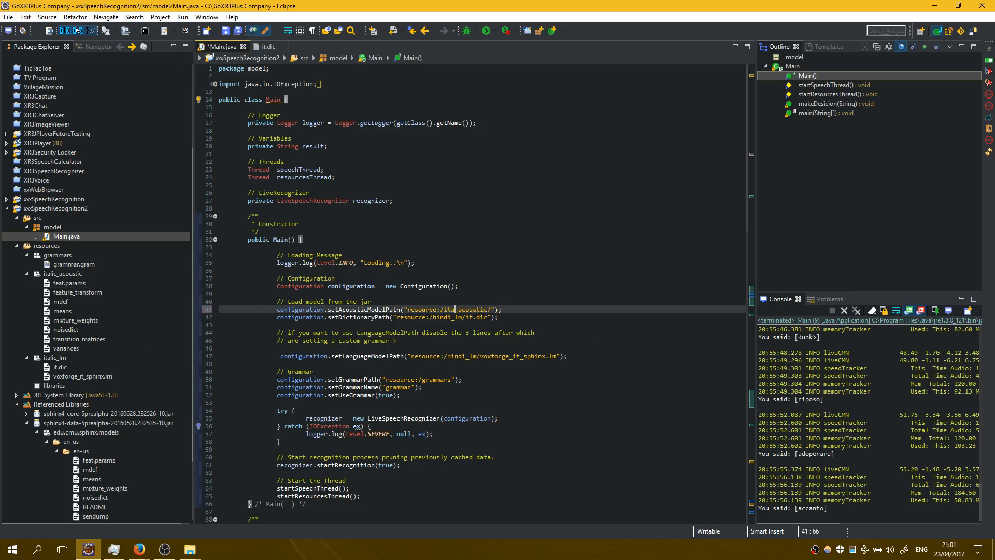
pyautogui.write('ic')
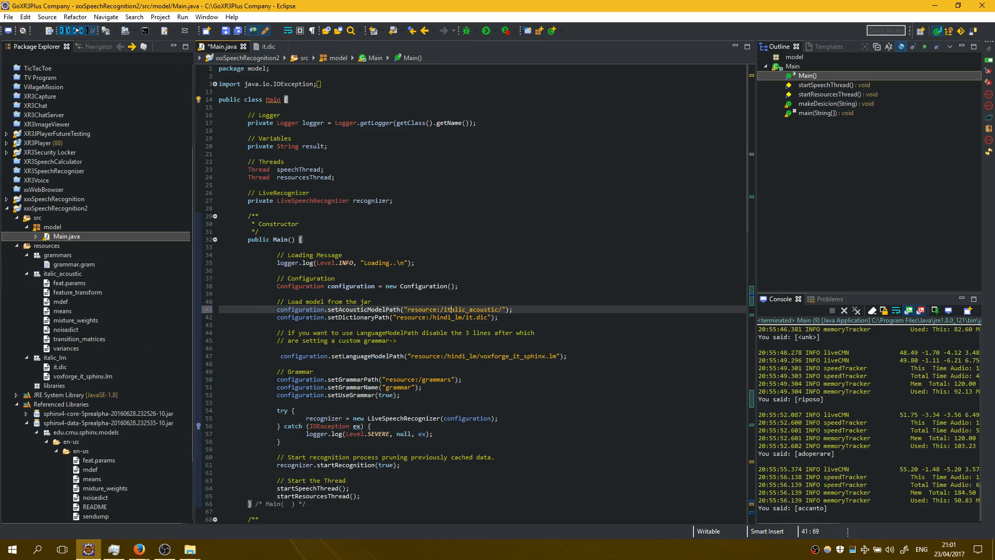
pyautogui.doubleClick(456, 309)
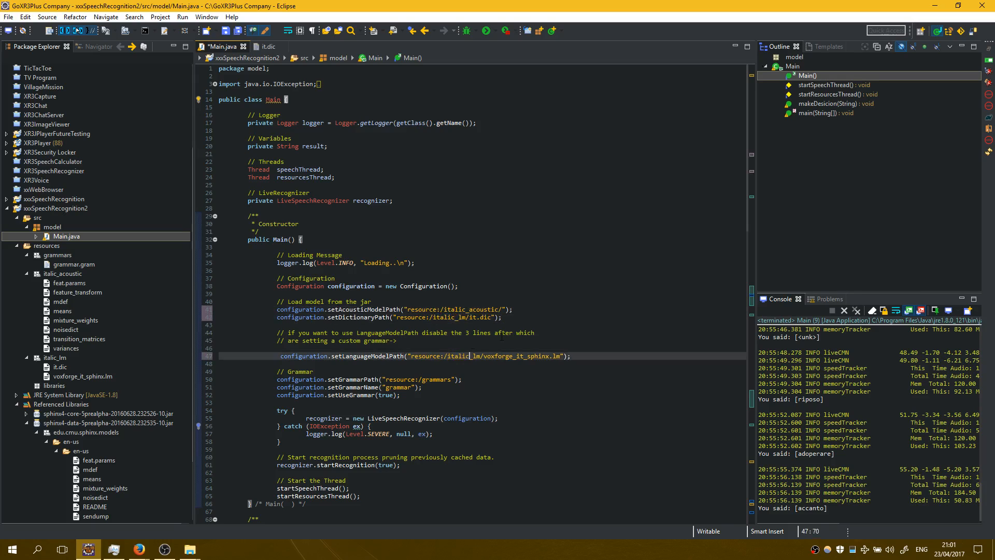
pyautogui.click(501, 316)
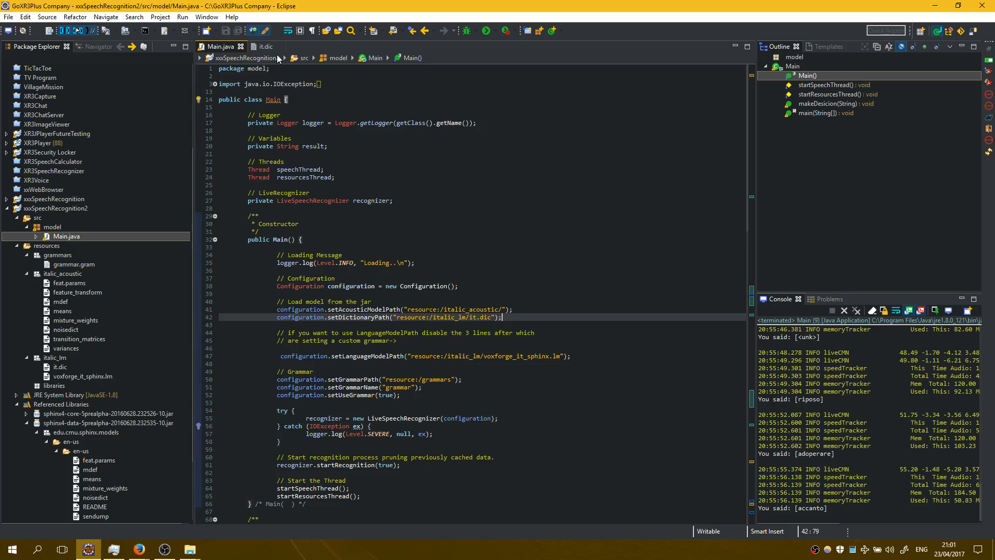
# Check grammar.gram's accanto, adoperare and riposo against it.dic, then show the recent Run launches.
pyautogui.click(73, 264)
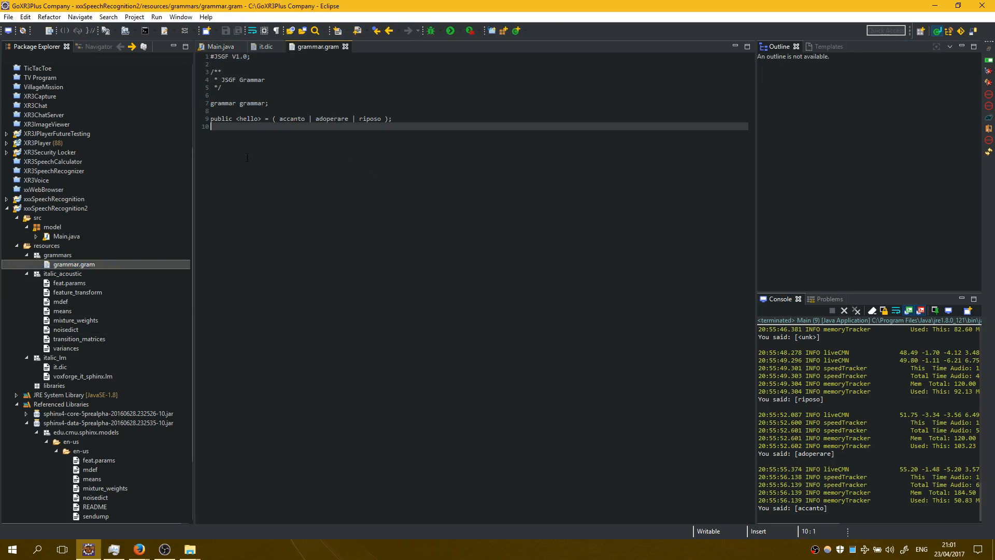
pyautogui.click(61, 367)
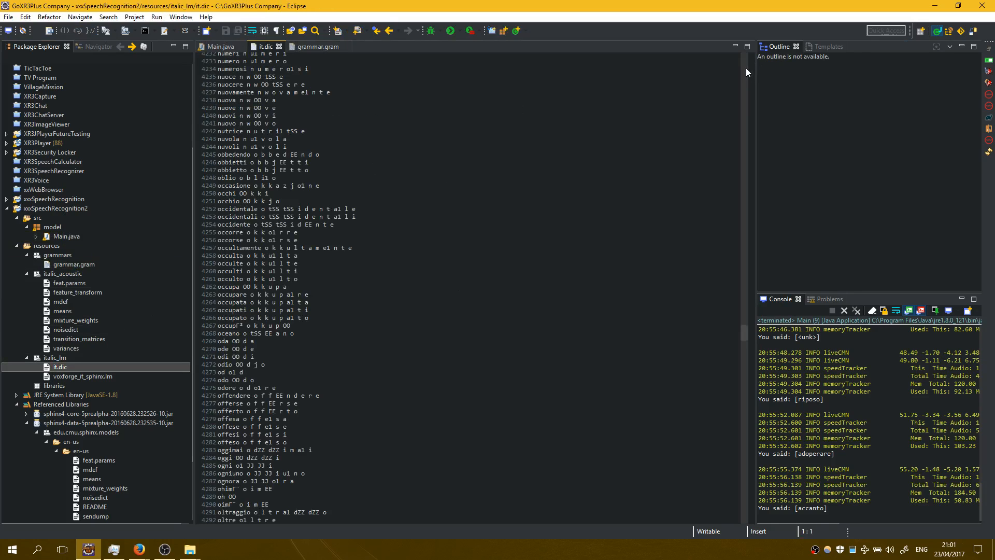
pyautogui.scroll(3)
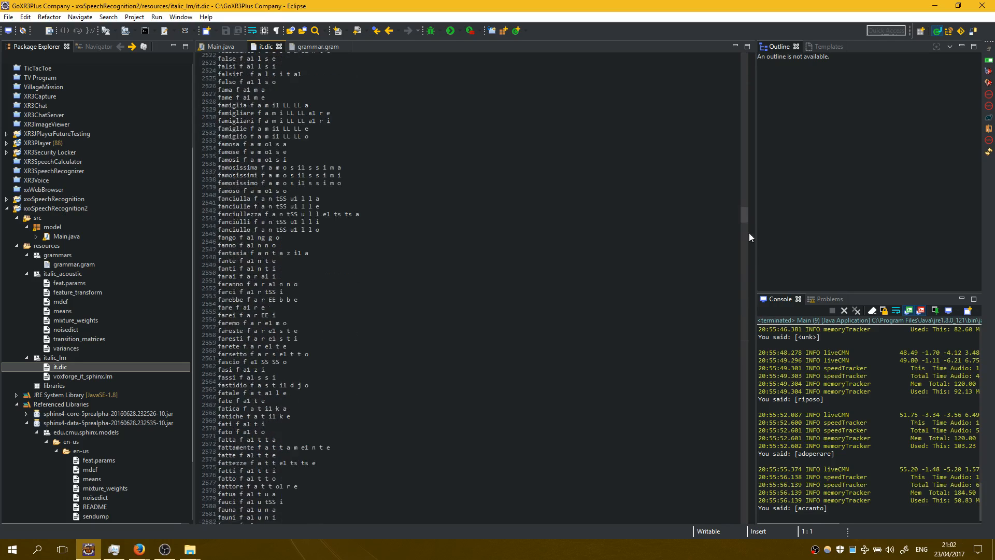
pyautogui.click(317, 46)
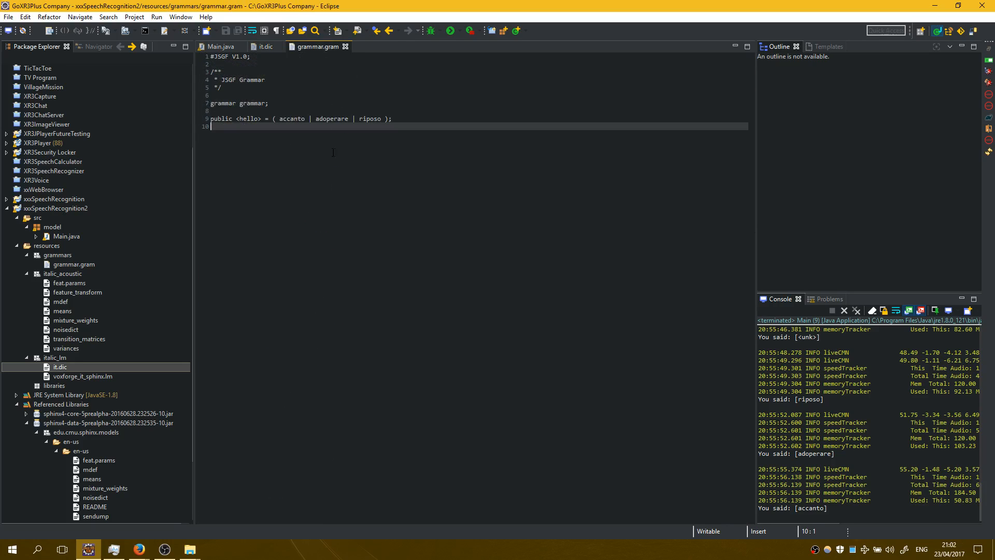
pyautogui.moveTo(220, 46)
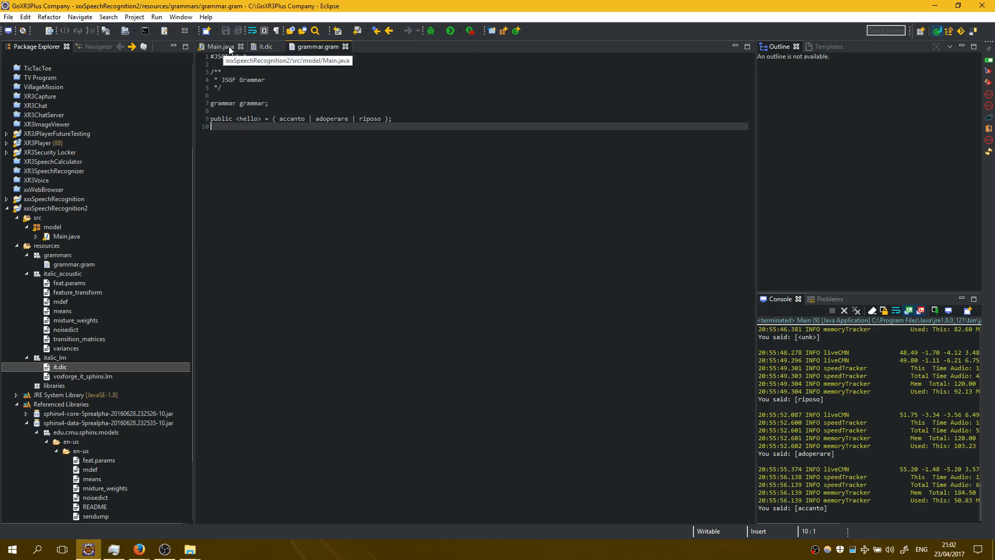
pyautogui.click(459, 31)
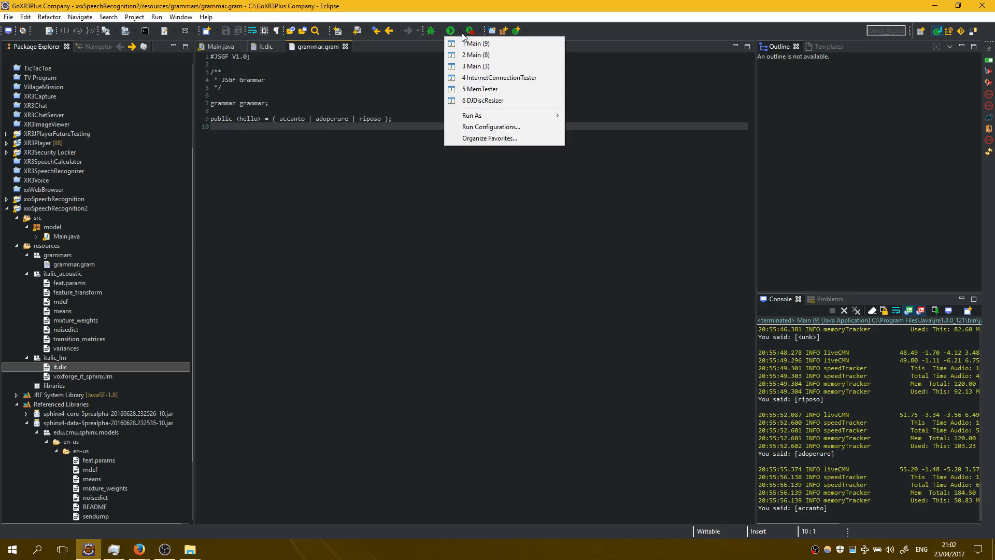
pyautogui.moveTo(479, 43)
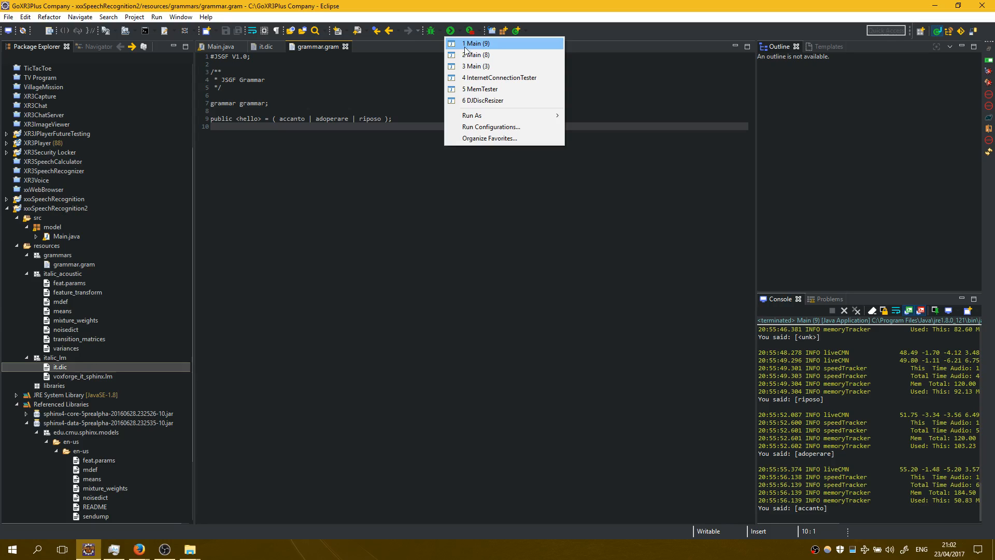